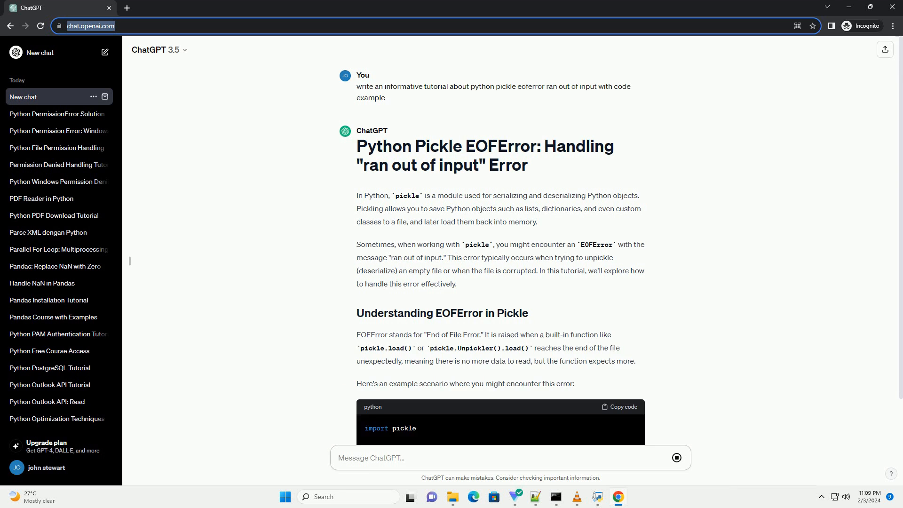
# Scroll down through the generating pickle EOFError tutorial to follow its explanation and try-except code blocks
pyautogui.scroll(-3)
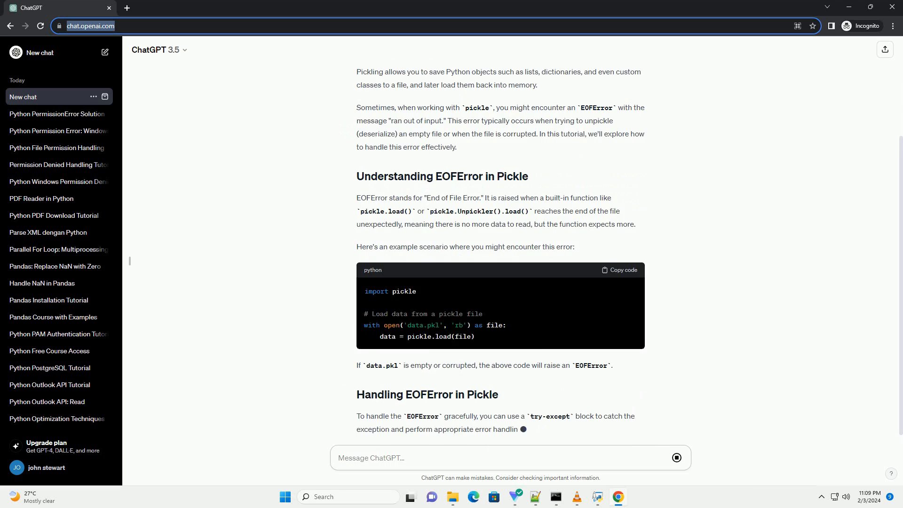
pyautogui.scroll(-3)
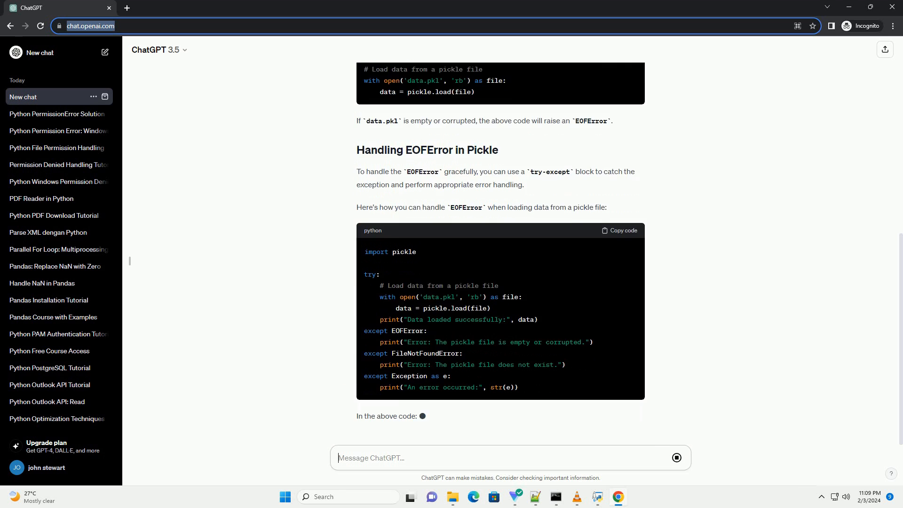
pyautogui.scroll(-3)
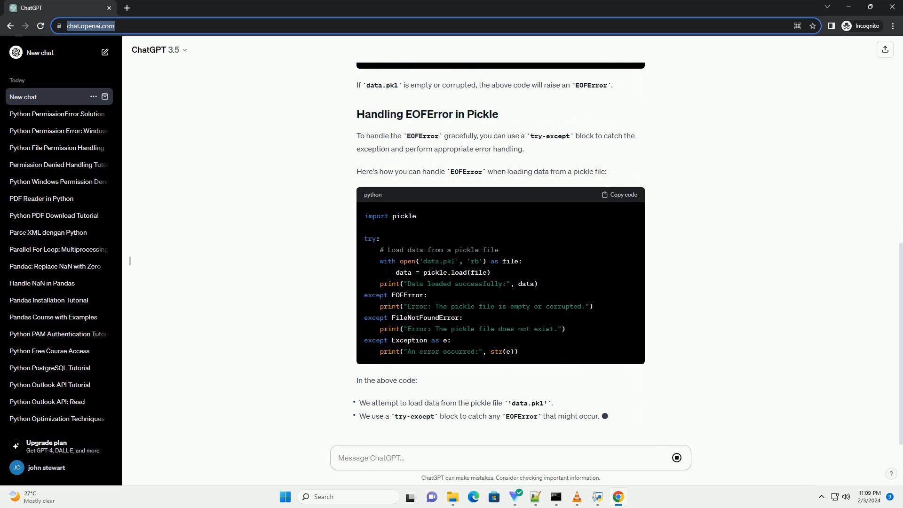
pyautogui.scroll(-3)
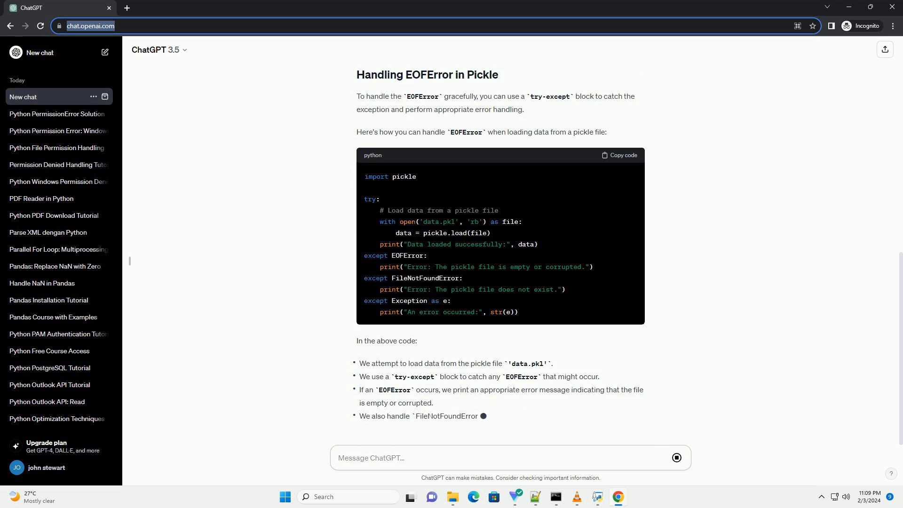
pyautogui.scroll(-3)
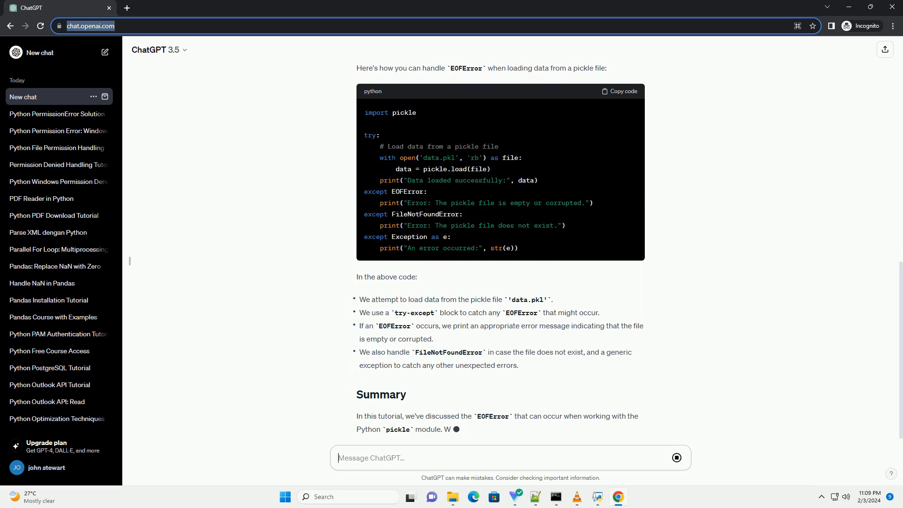
pyautogui.scroll(-3)
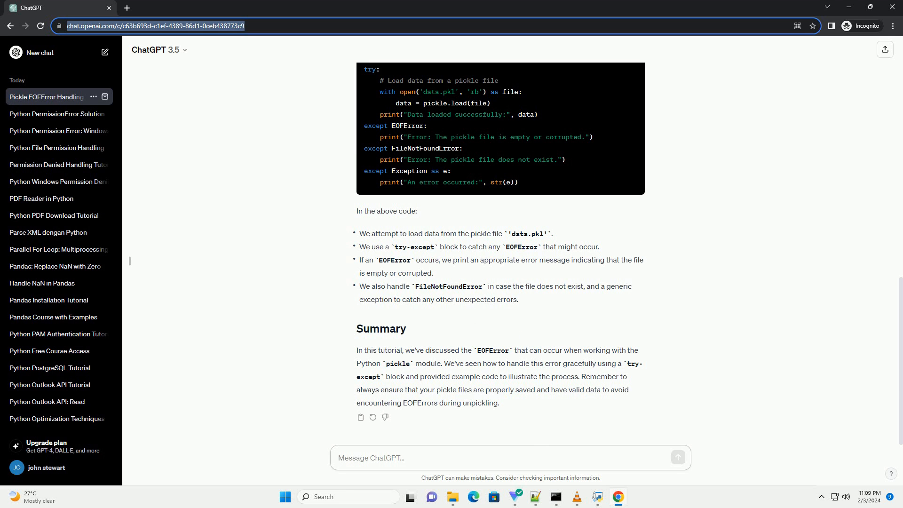
# Use two of the action buttons beneath the completed tutorial response, twice each
pyautogui.click(403, 458)
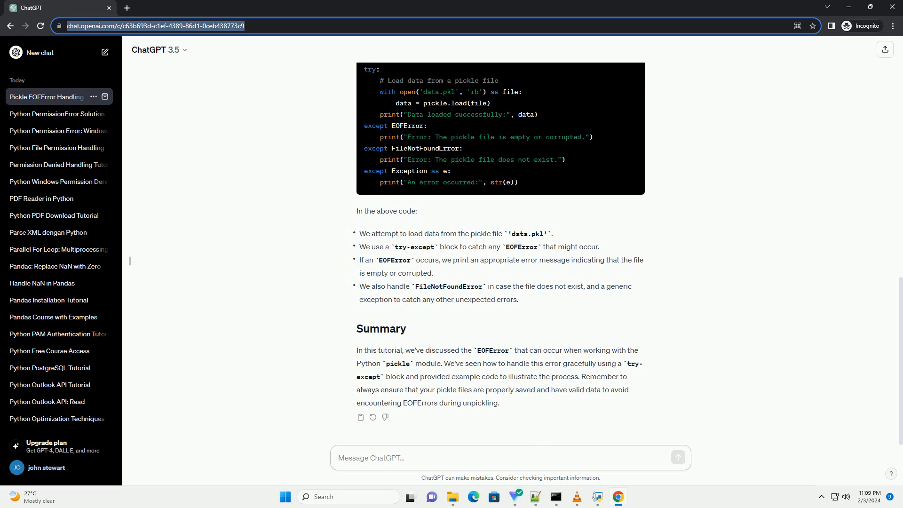
pyautogui.click(510, 458)
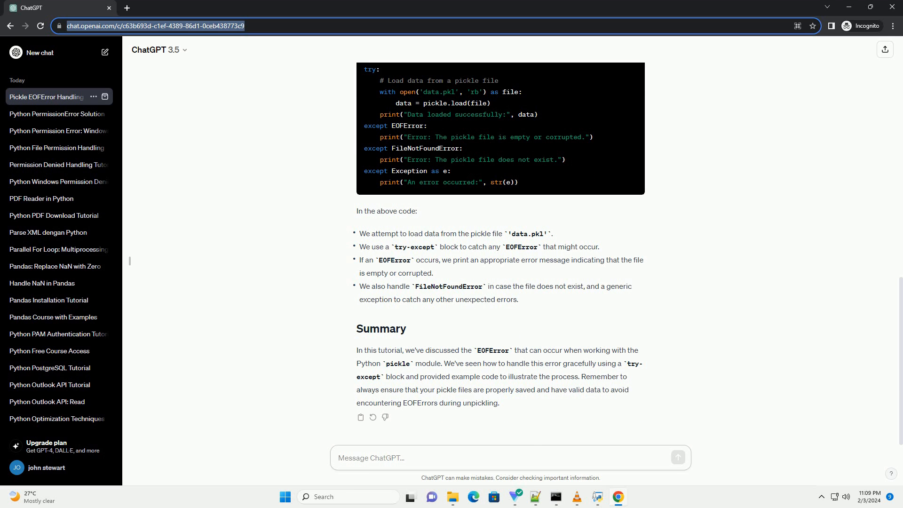
pyautogui.click(403, 458)
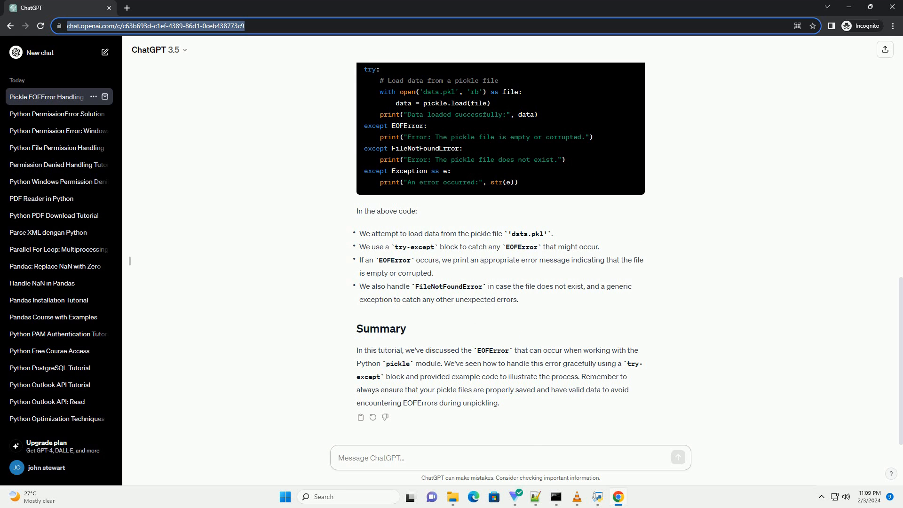
pyautogui.click(510, 457)
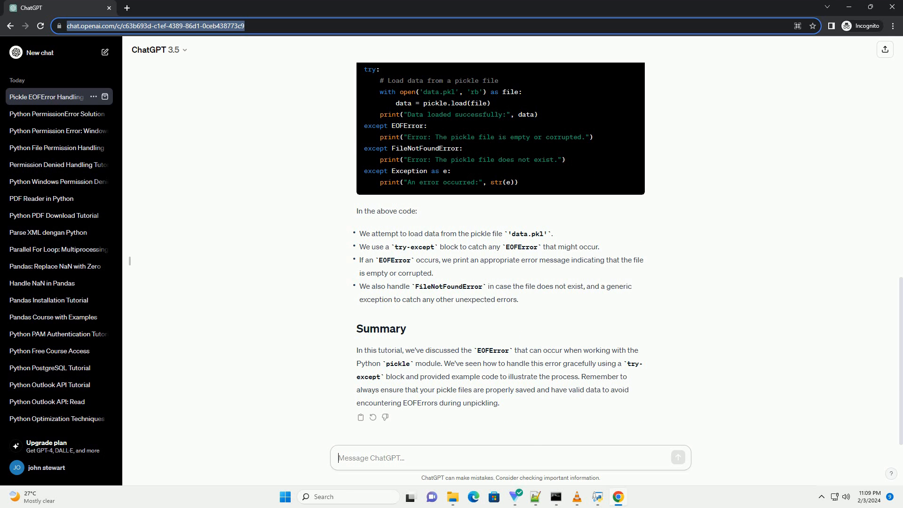